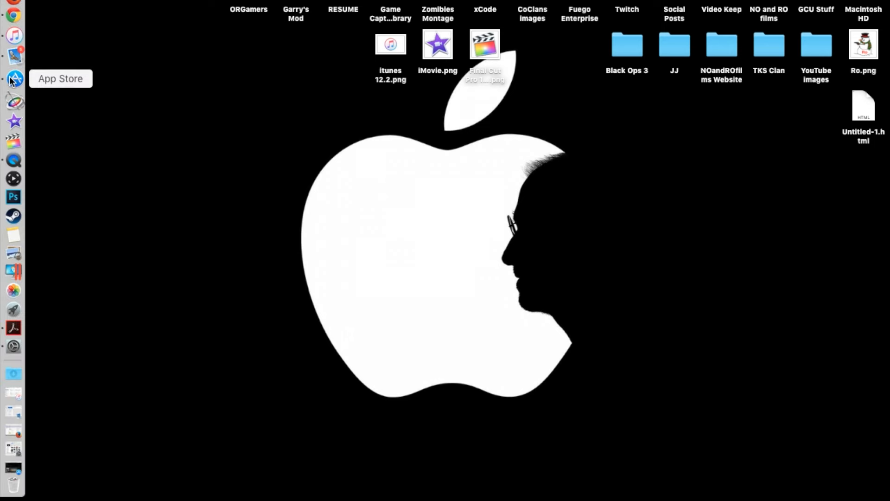
pyautogui.click(13, 81)
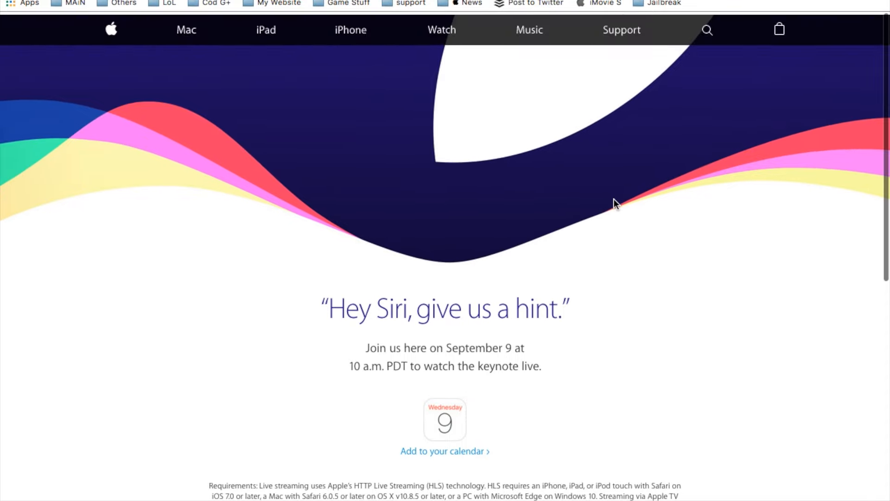
pyautogui.scroll(-3)
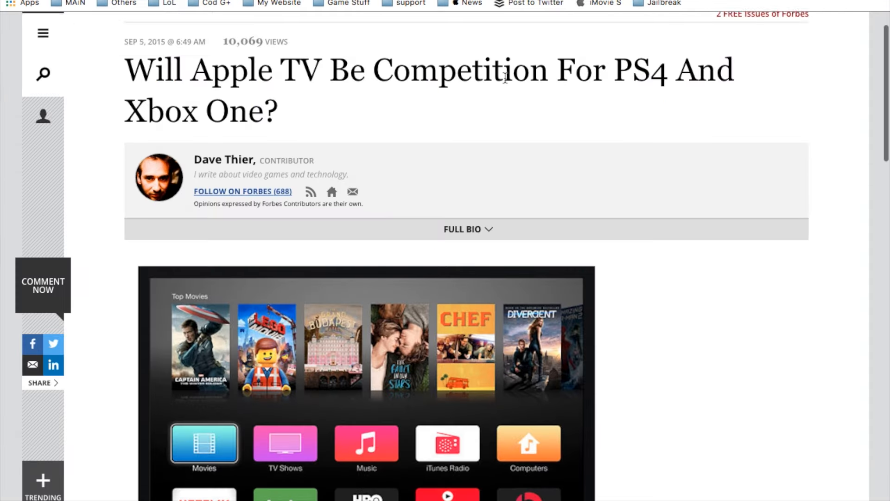
pyautogui.scroll(-3)
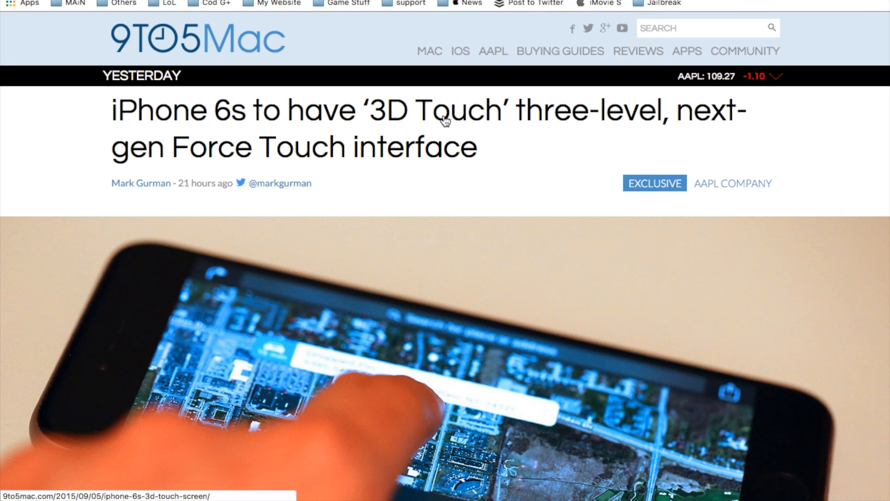
pyautogui.moveTo(449, 156)
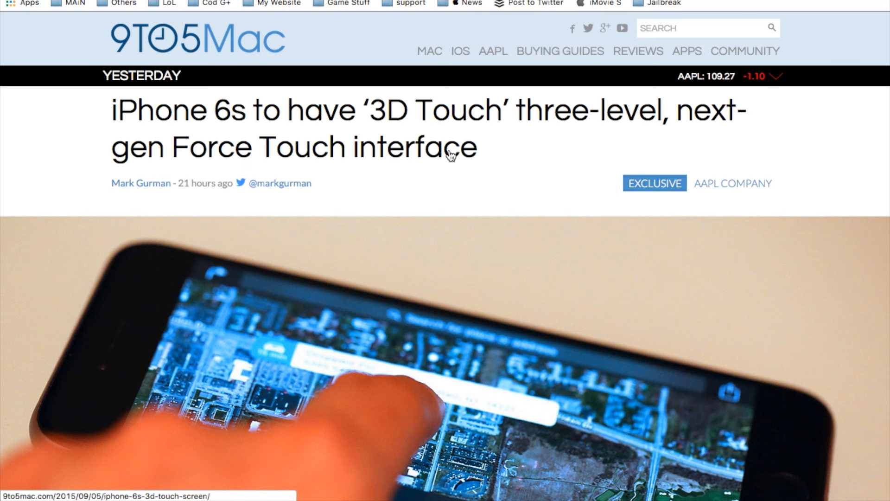
pyautogui.scroll(-3)
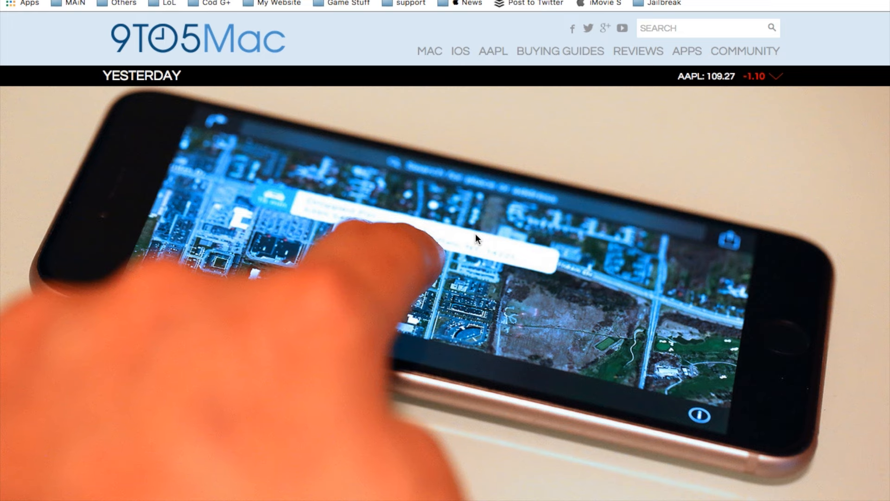
pyautogui.scroll(-3)
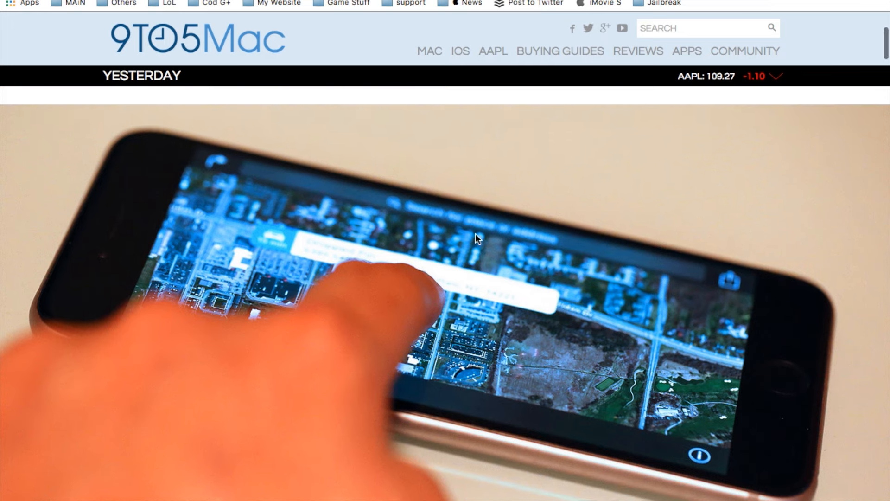
pyautogui.scroll(-3)
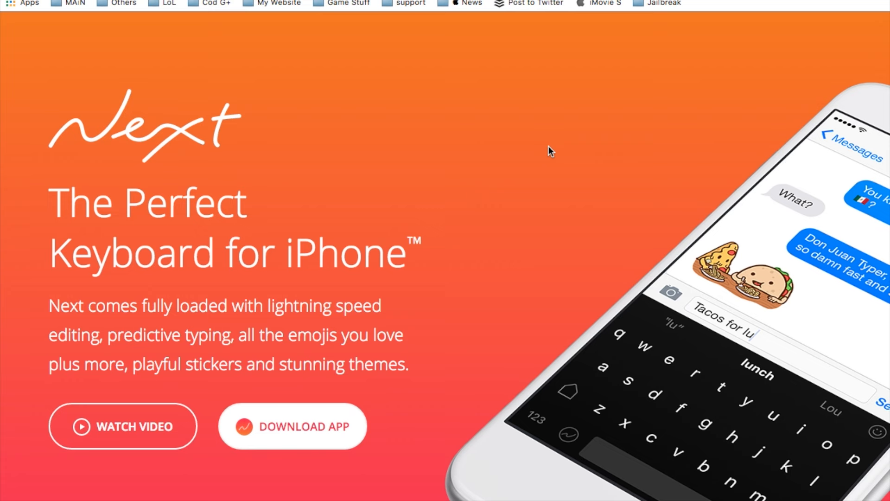
pyautogui.moveTo(457, 133)
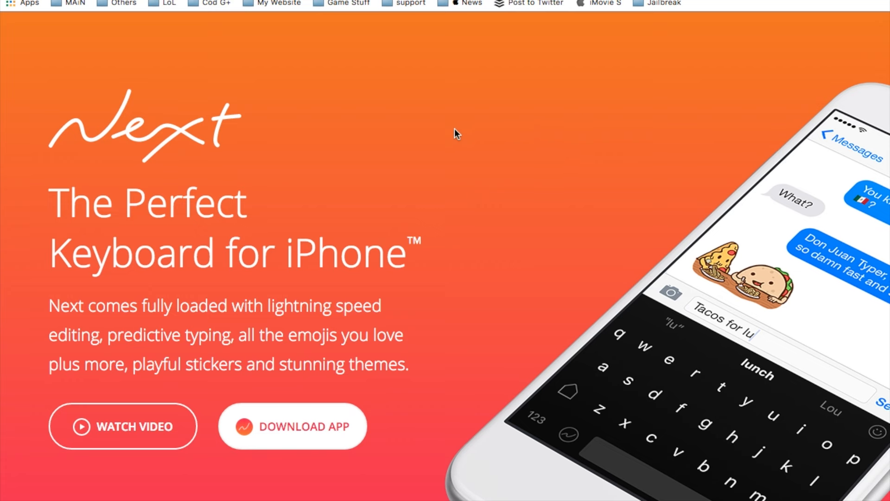
pyautogui.moveTo(539, 50)
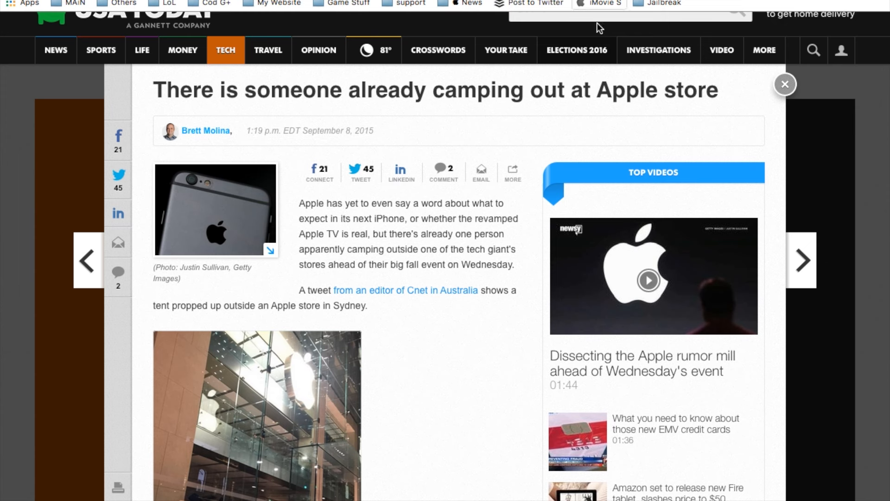
pyautogui.moveTo(481, 275)
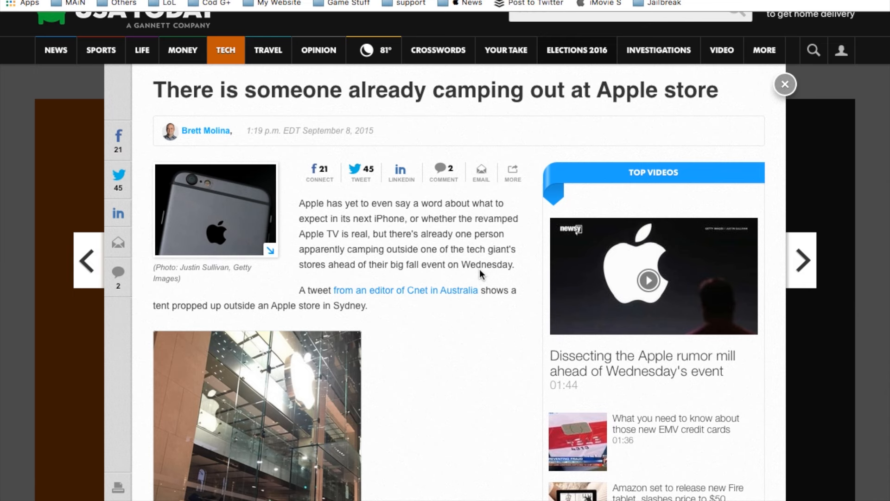
pyautogui.scroll(-3)
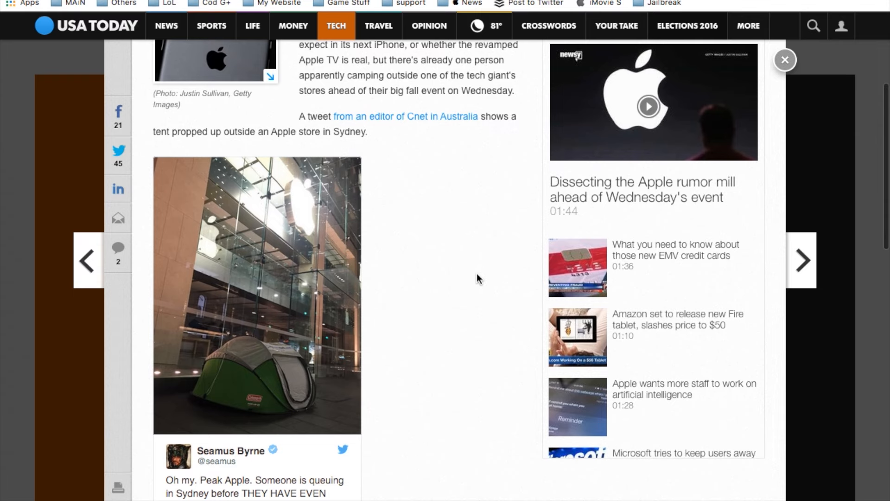
pyautogui.moveTo(286, 372)
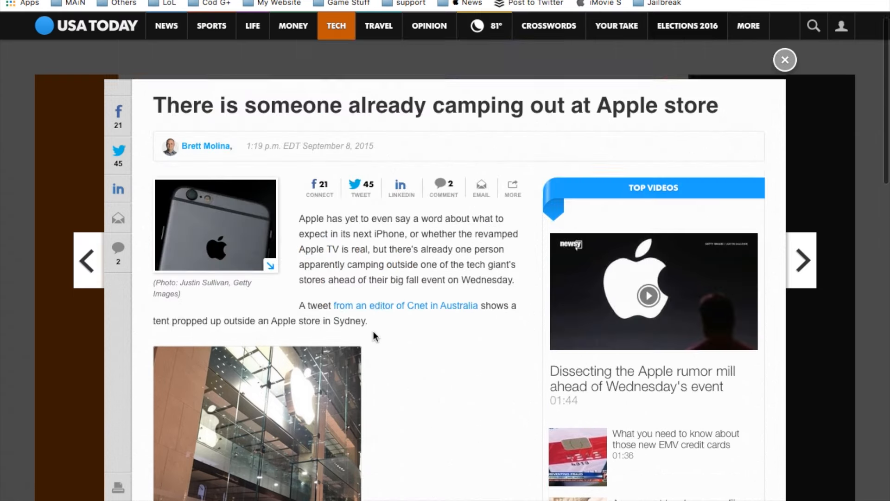
pyautogui.scroll(-3)
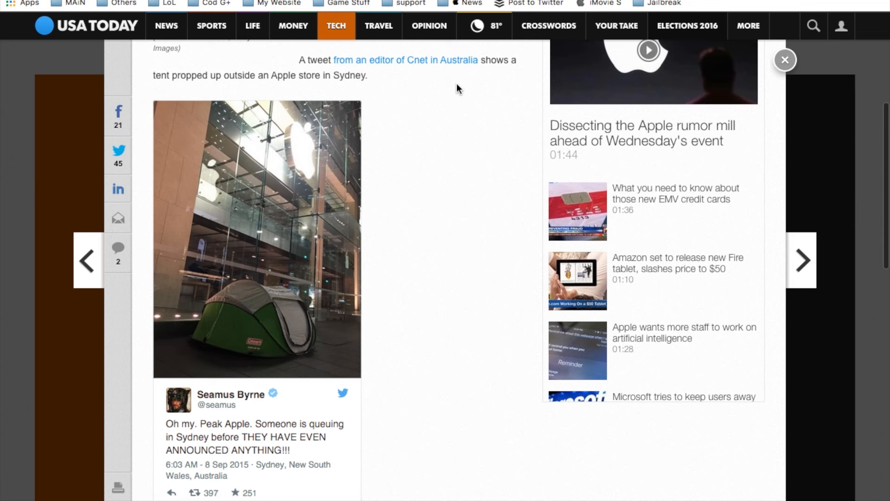